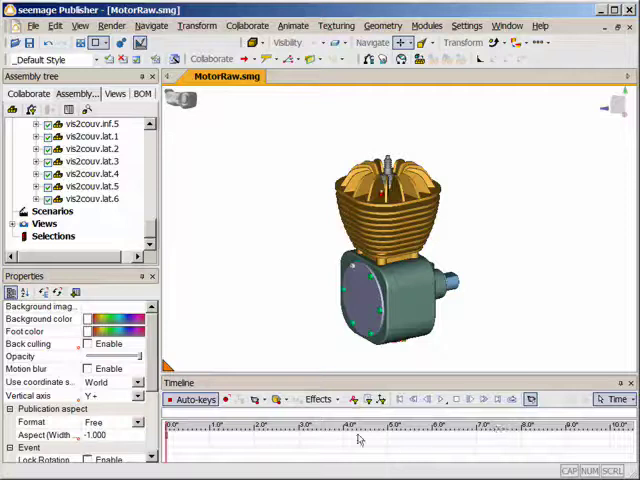
Expand the Selections node to list sets 01Piston through 16BottomPlate
left_click(385, 225)
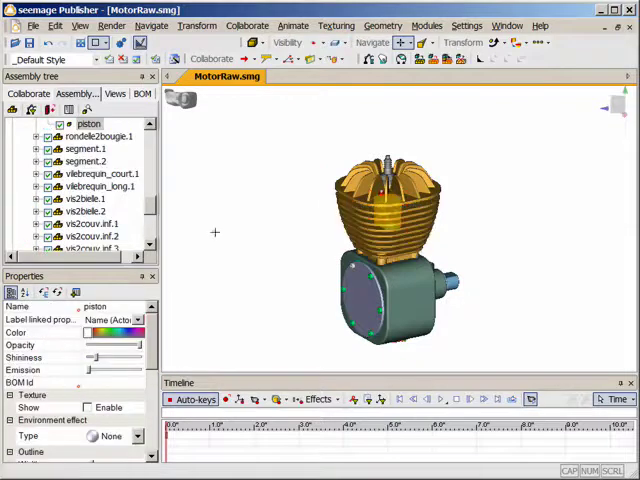
scroll("down", 3)
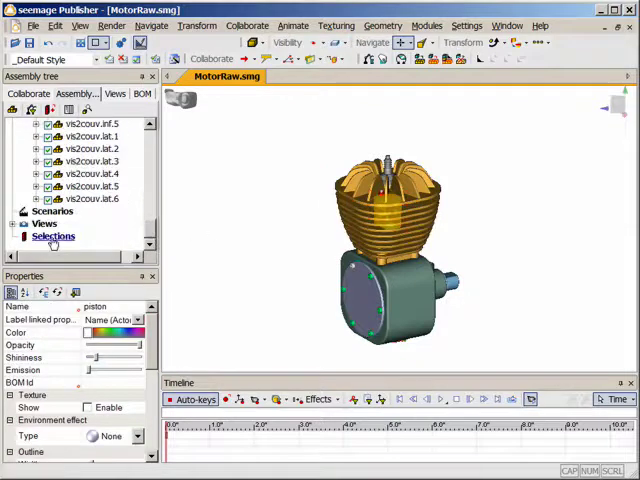
left_click(22, 236)
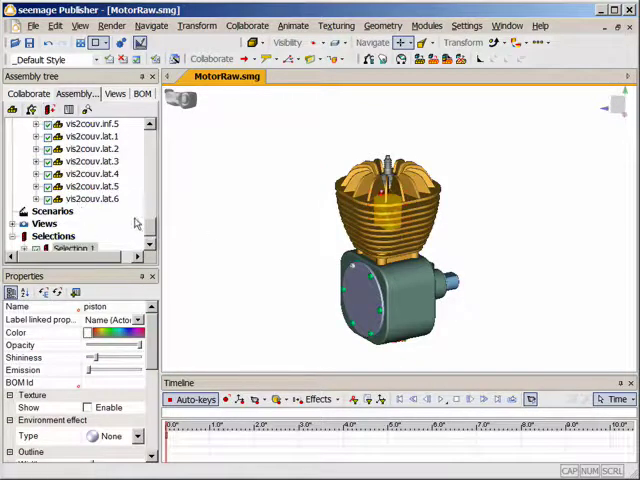
double_click(72, 237)
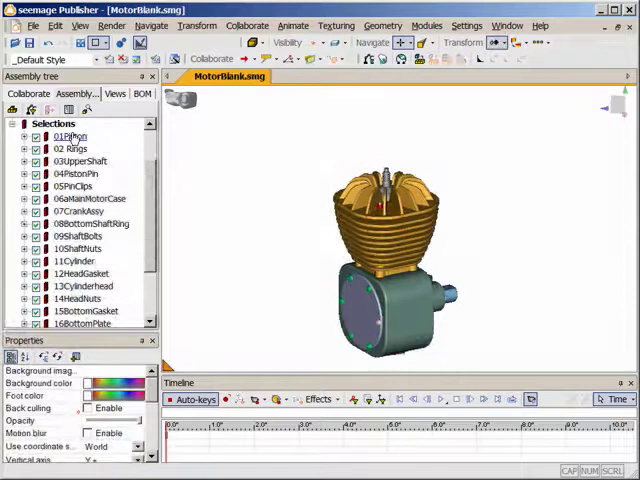
Select 01Piston and adjust the rings' opacity to key the first step
left_click(70, 136)
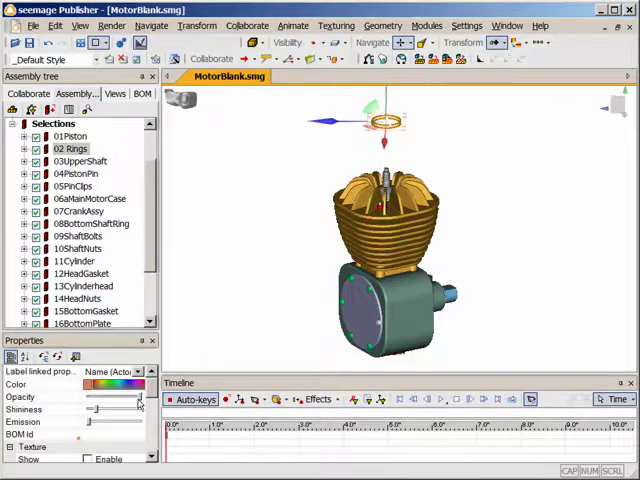
left_click(80, 161)
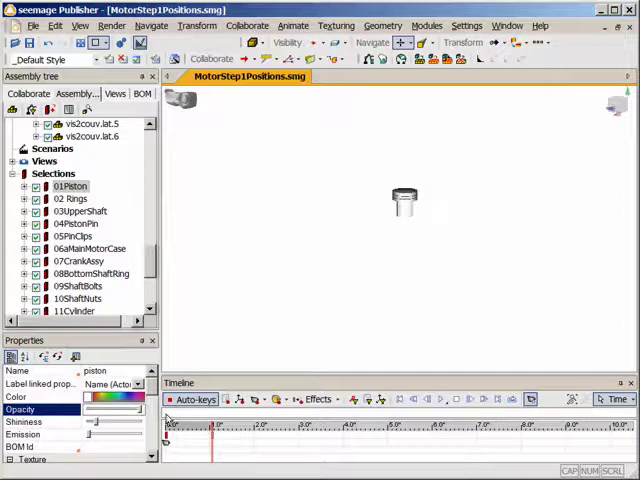
Select 02 Rings then 03UpperShaft to key their positions at successive seconds
left_click(70, 199)
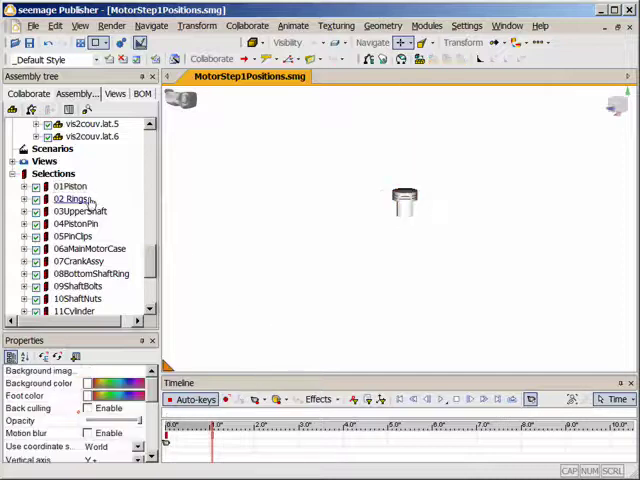
left_click(69, 198)
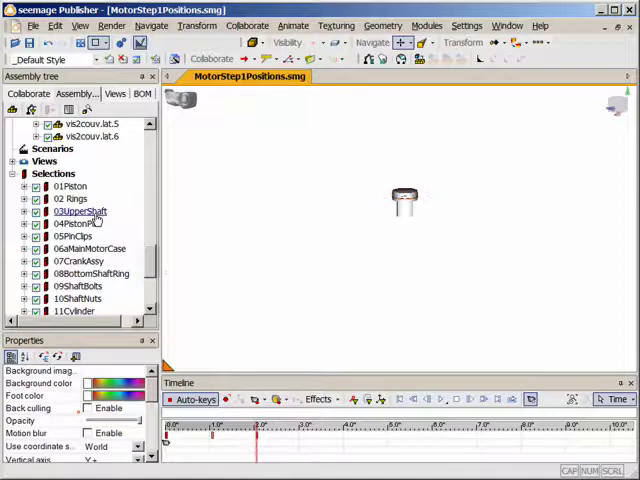
left_click(80, 211)
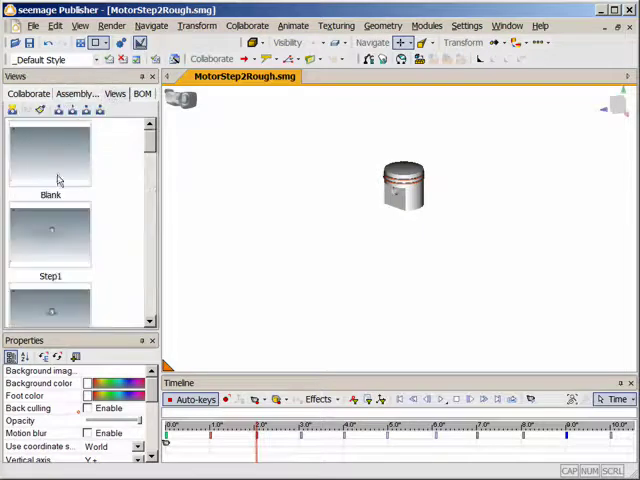
Scroll views to Step13, return to Assembly, and move playback near 1.5 s
scroll("down", 3)
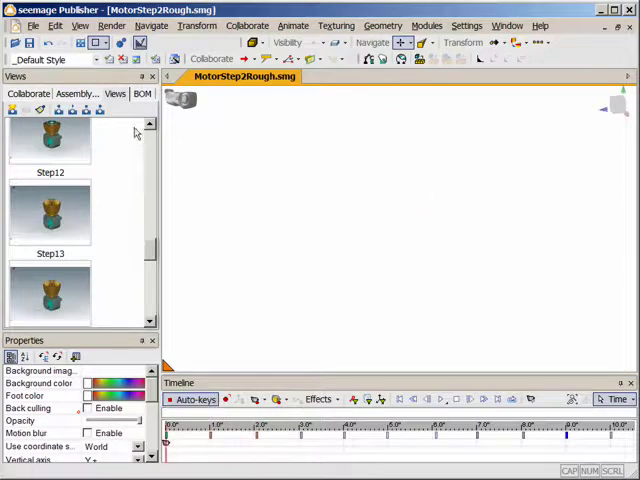
left_click(75, 93)
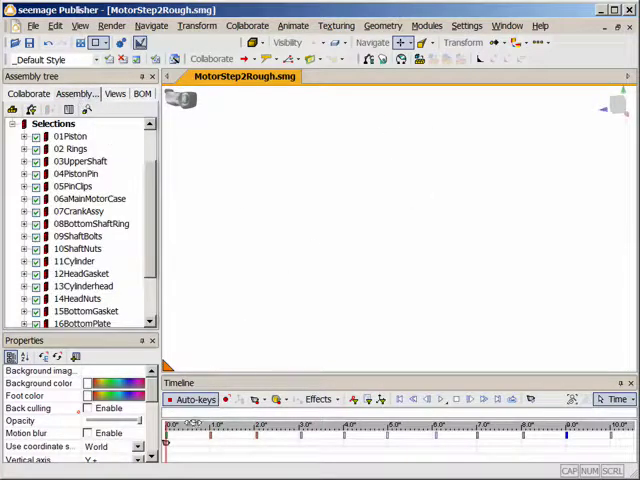
left_click(70, 136)
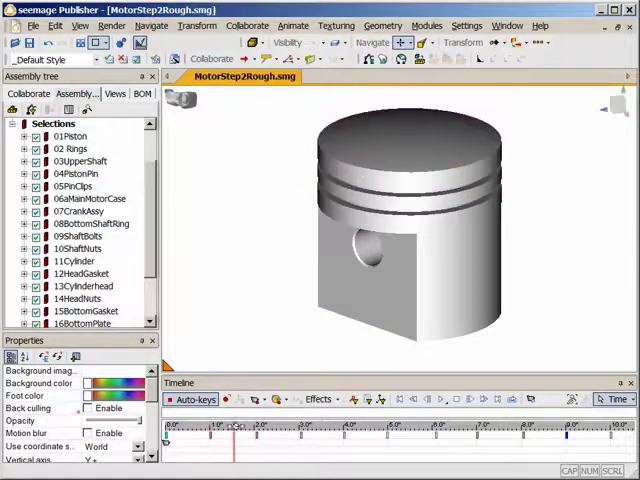
Reset the 02 Rings Scale Z key to 1.000, then deselect the rings
left_click(71, 148)
type("1.1")
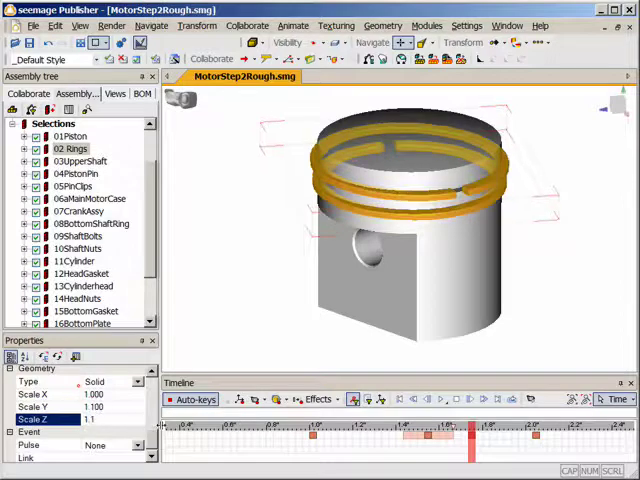
left_click(398, 399)
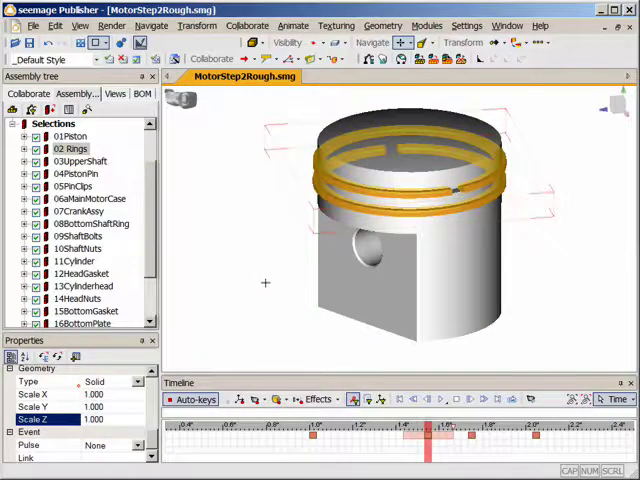
left_click(410, 160)
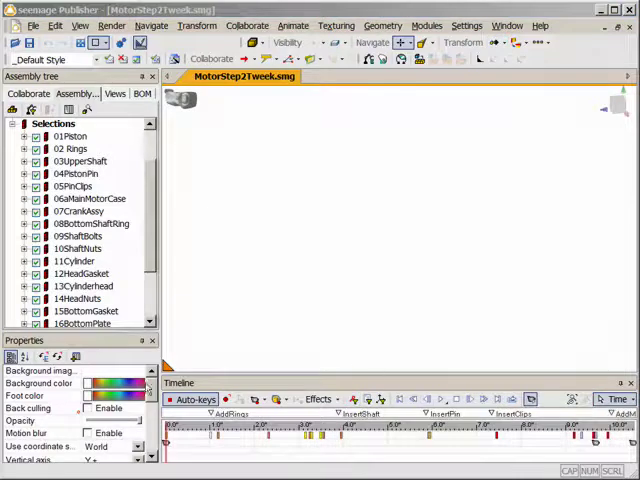
Play the assembly animation and select 04PistonPin during playback
left_click(431, 399)
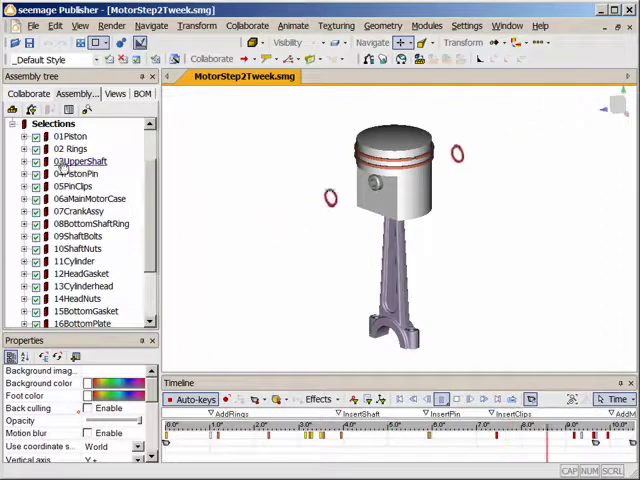
left_click(77, 173)
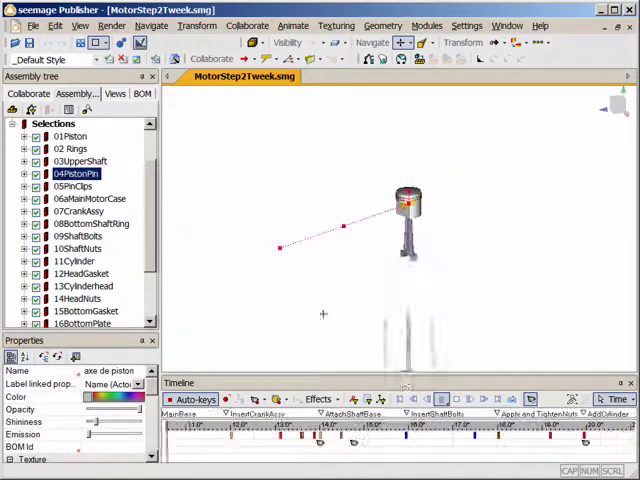